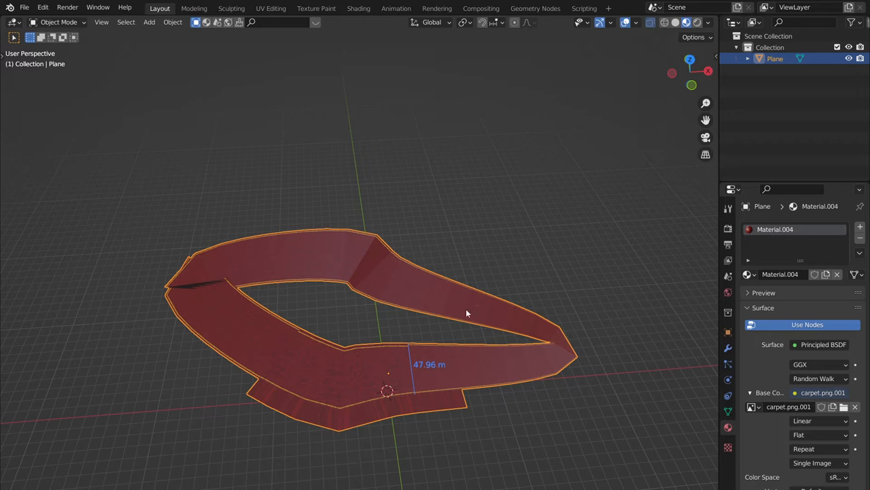
mouse_move(420, 259)
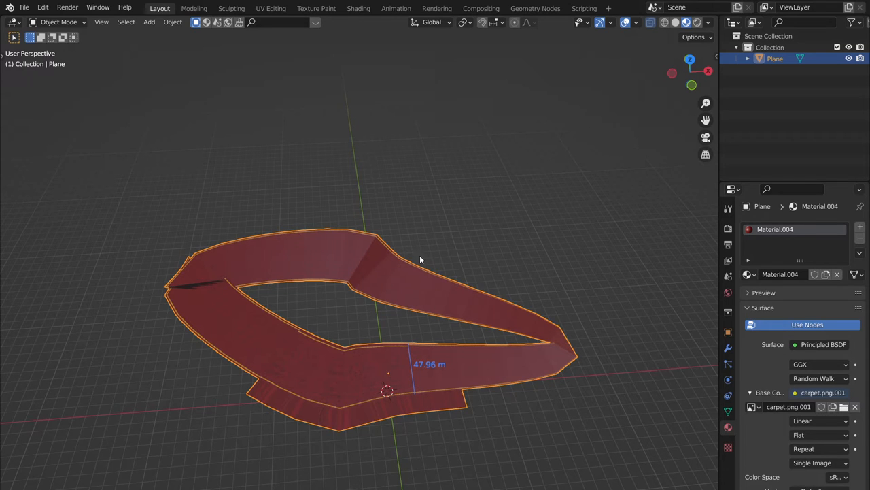
Separate the trickable faces from the track mesh, naming the pieces 'road' and 'trickable'.
key("Tab")
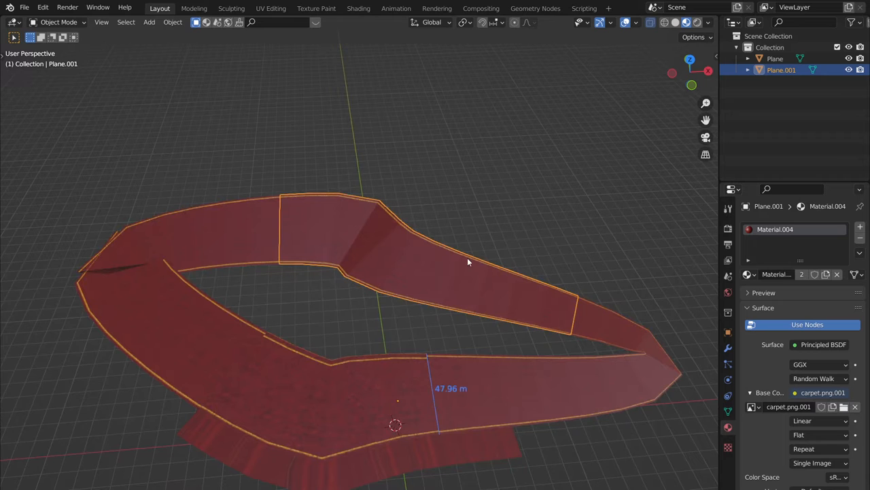
double_click(781, 70)
type("road")
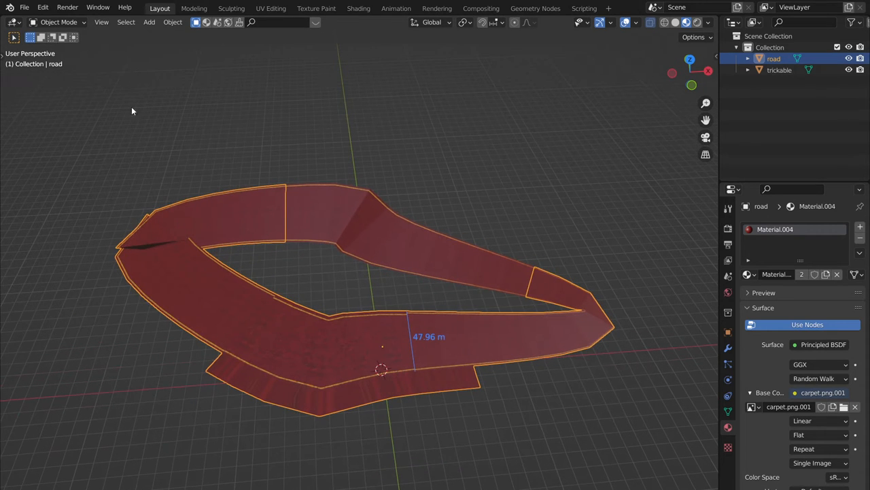
Export the track as FBX to kcl.fbx in the quick_tut folder.
left_click(24, 7)
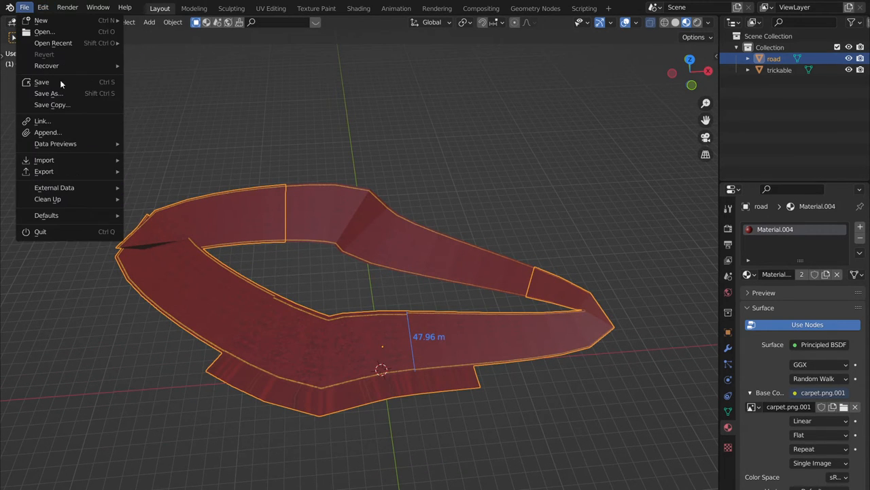
mouse_move(44, 170)
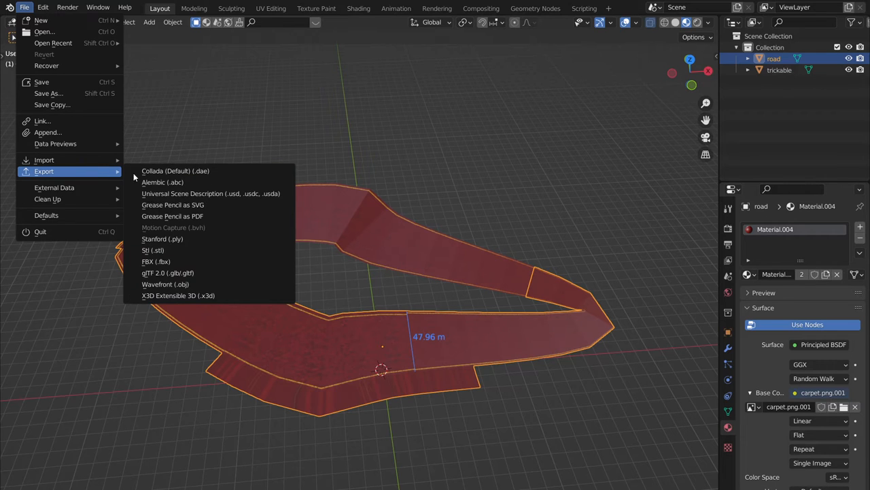
left_click(156, 261)
type("kcl.fbx")
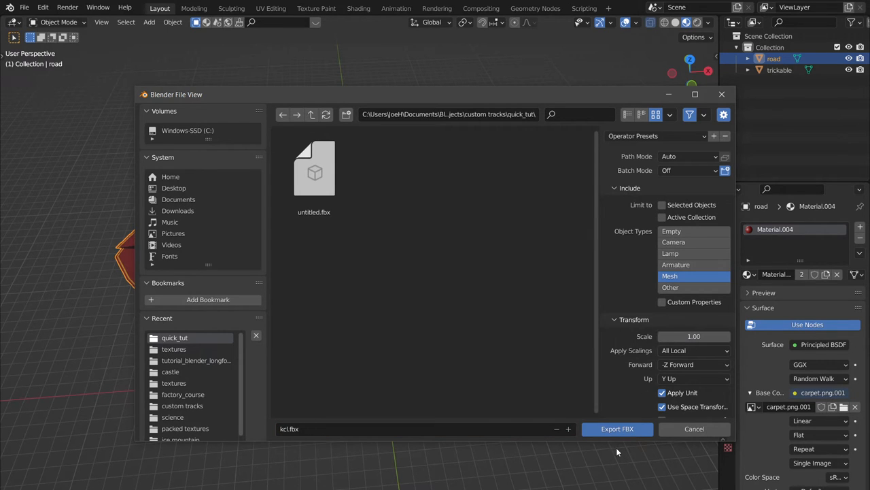
left_click(617, 429)
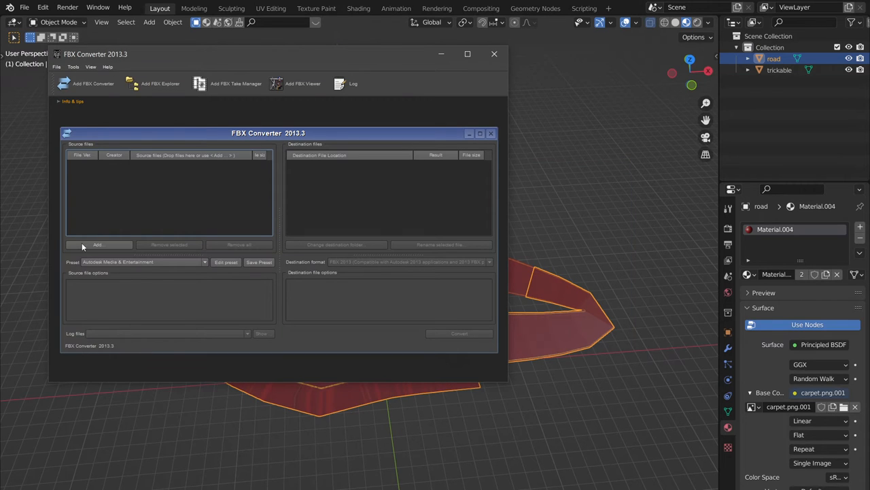
Add kcl.fbx to FBX Converter and convert it to OBJ, producing kcl.obj and kcl.mtl.
left_click(97, 245)
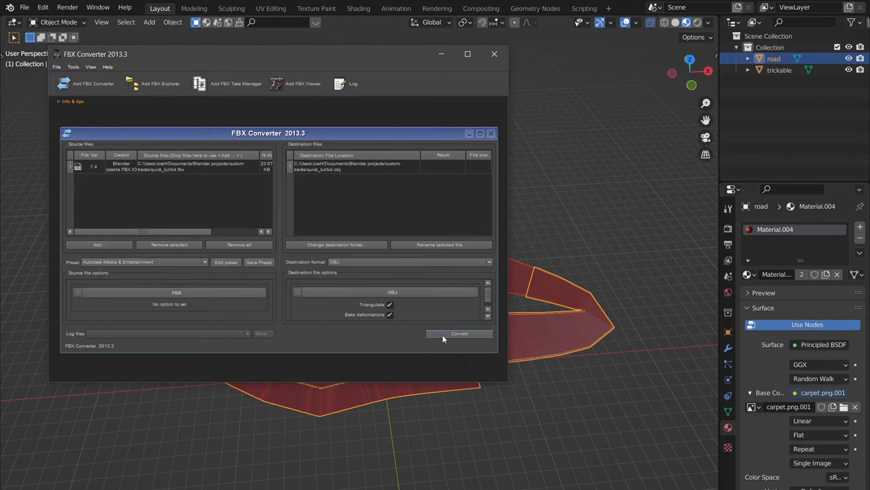
left_click(459, 334)
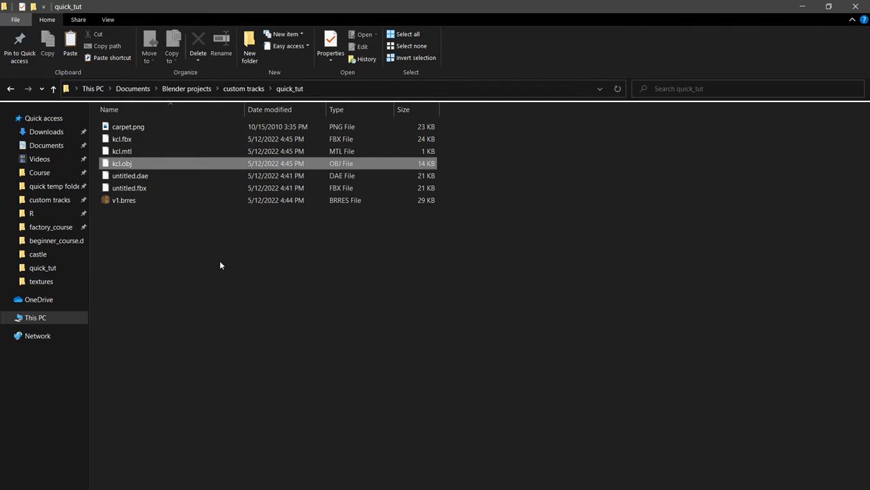
right_click(221, 265)
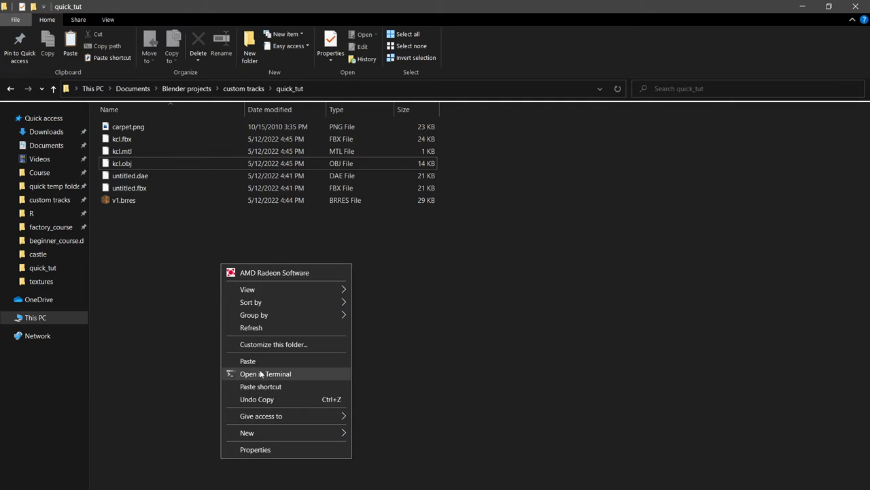
Run wszst cff on kcl.obj in PowerShell and open the resulting kcl.flag in Notepad++.
left_click(265, 374)
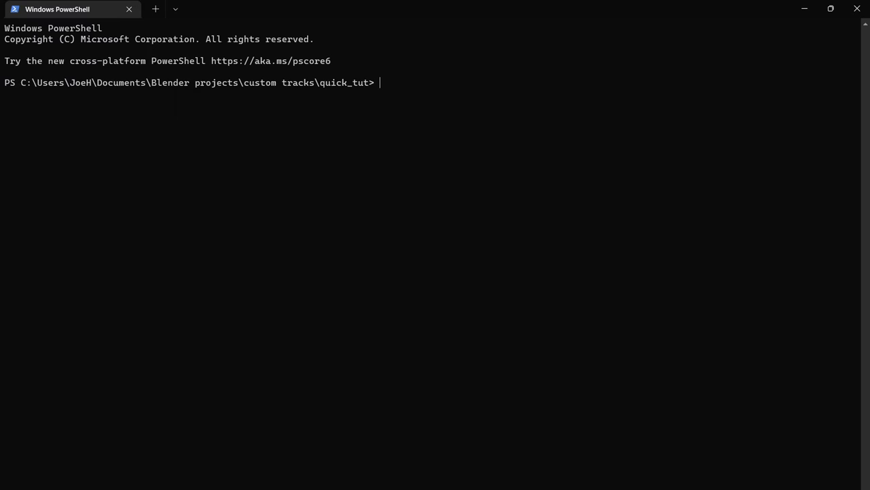
type("wszst")
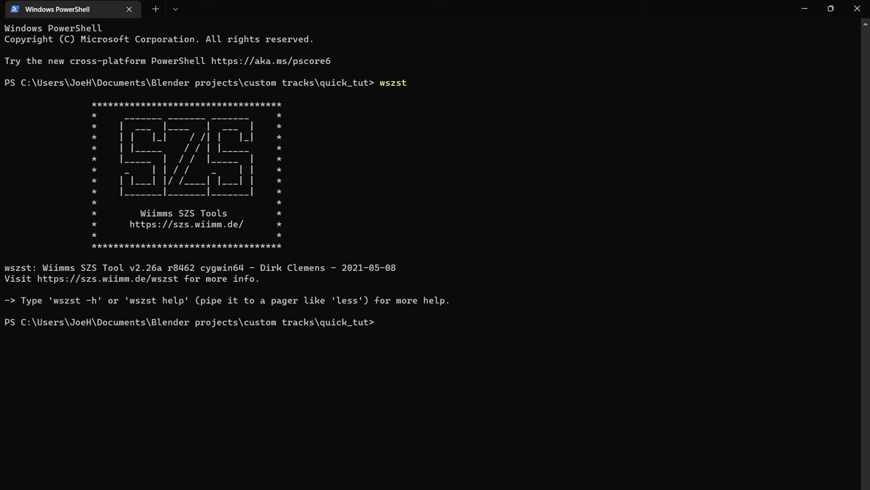
type("wszst cff")
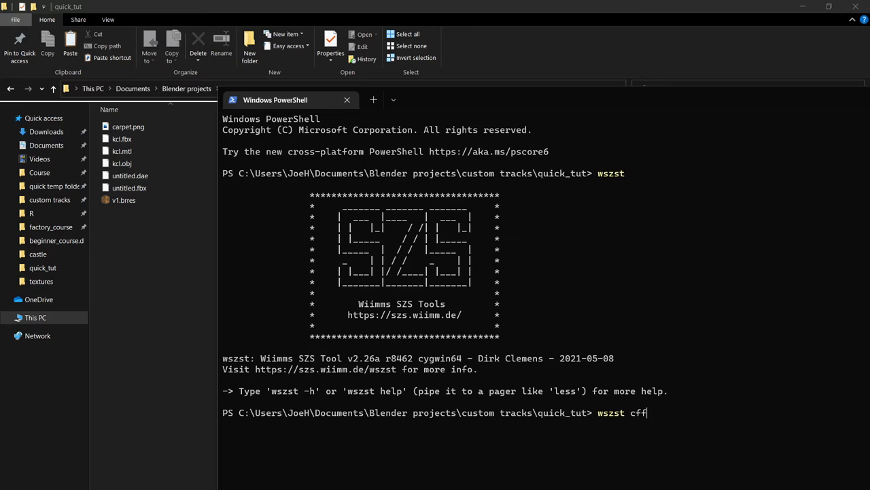
left_click(122, 163)
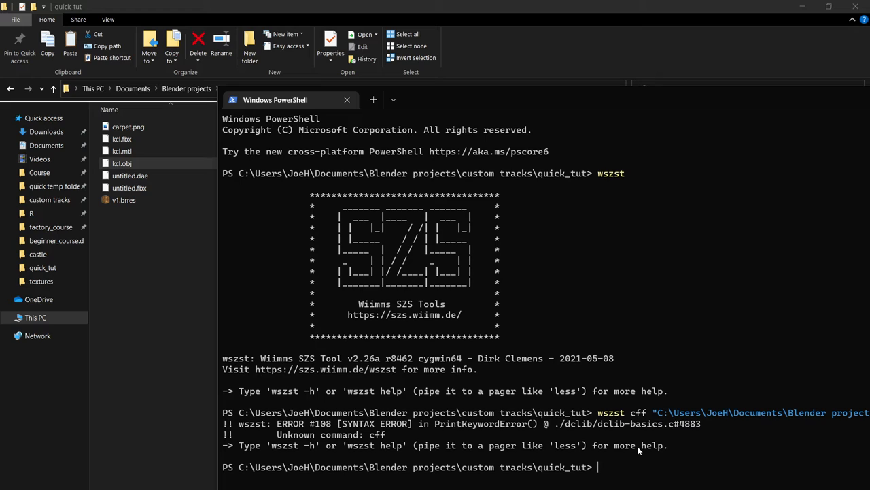
type("wszst cfff")
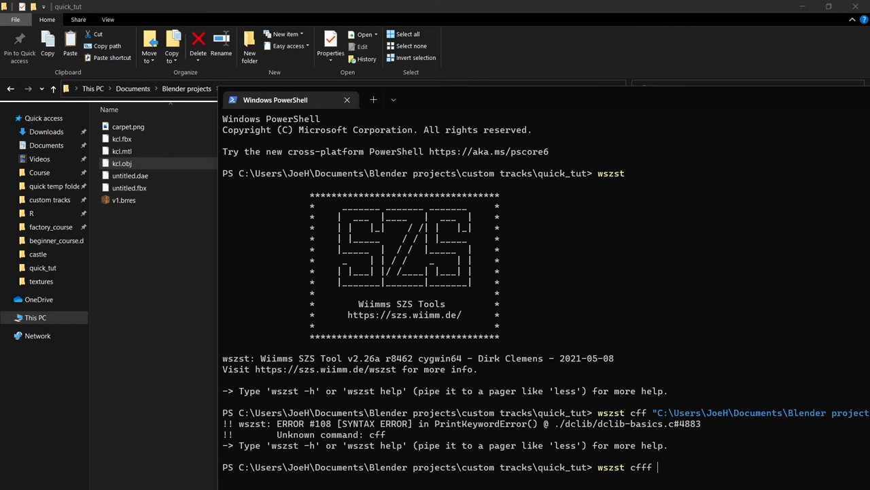
type("kcl.obj")
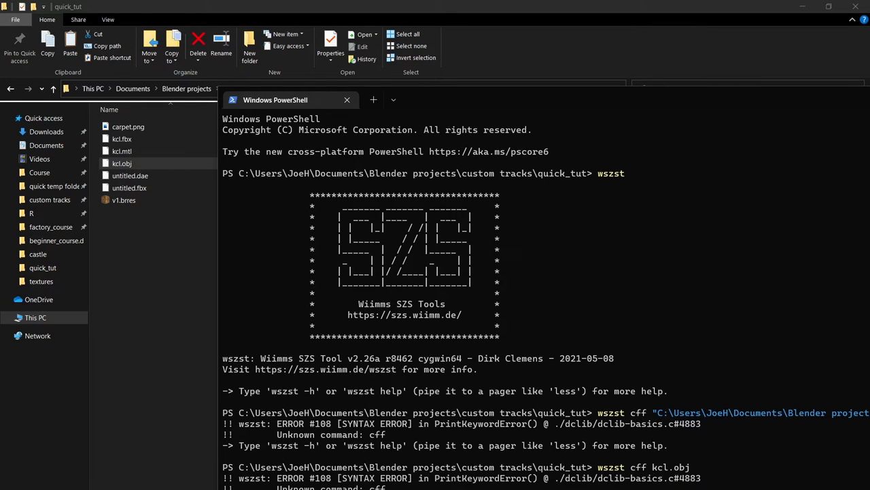
mouse_move(596, 416)
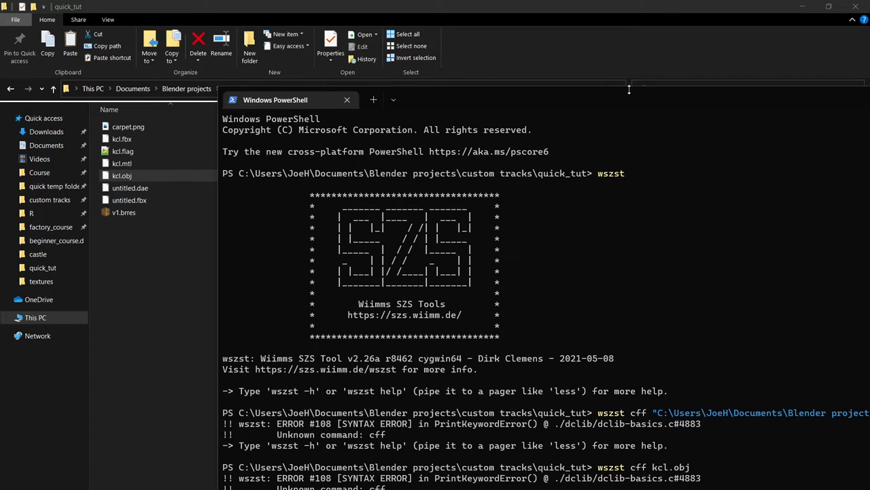
left_click(347, 100)
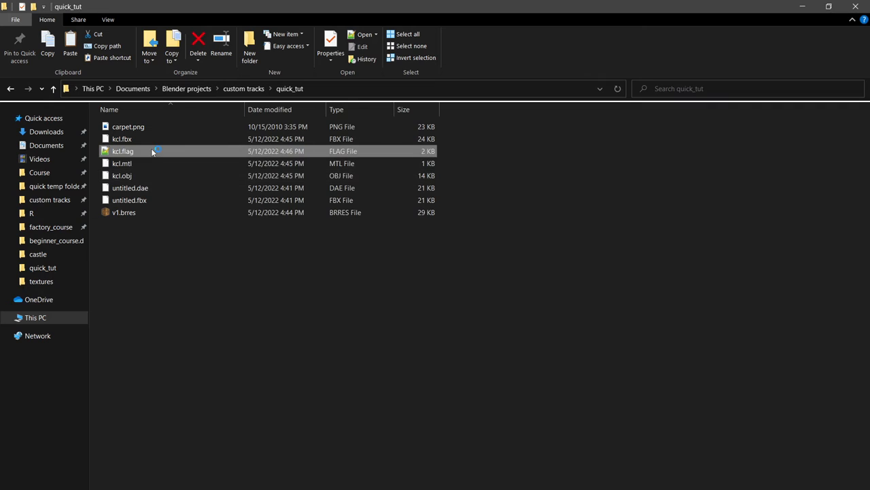
double_click(123, 150)
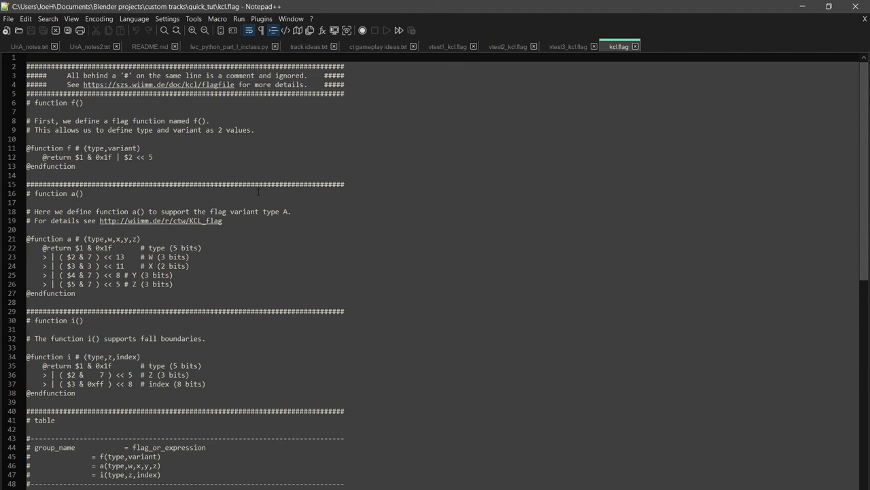
Delete the extra alternatives on the ROAD line, leaving f(0x00,0x000).
scroll("down", 3)
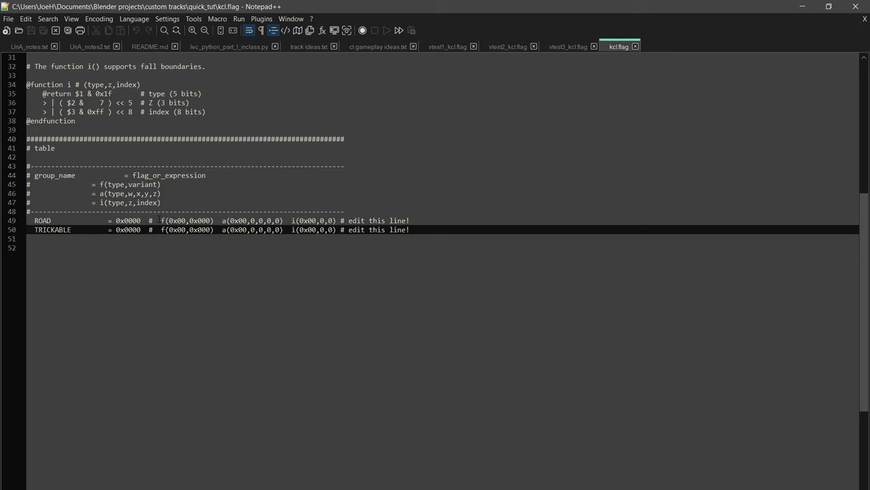
double_click(127, 220)
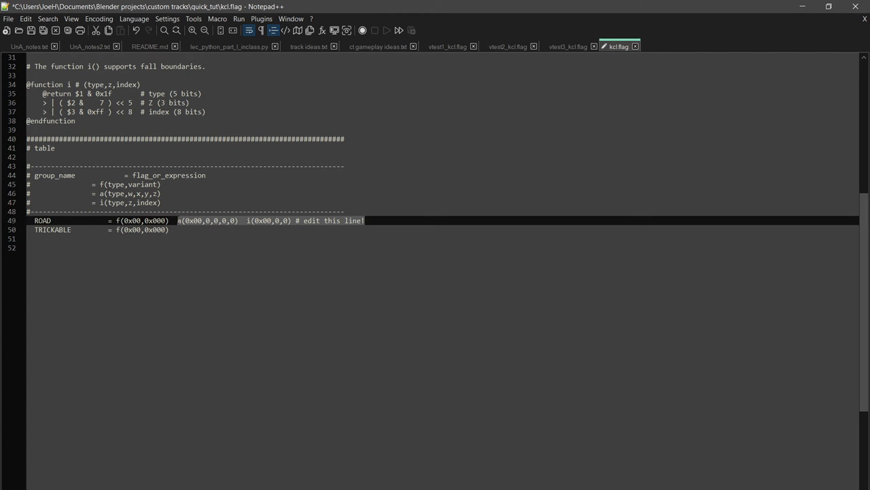
key("Delete")
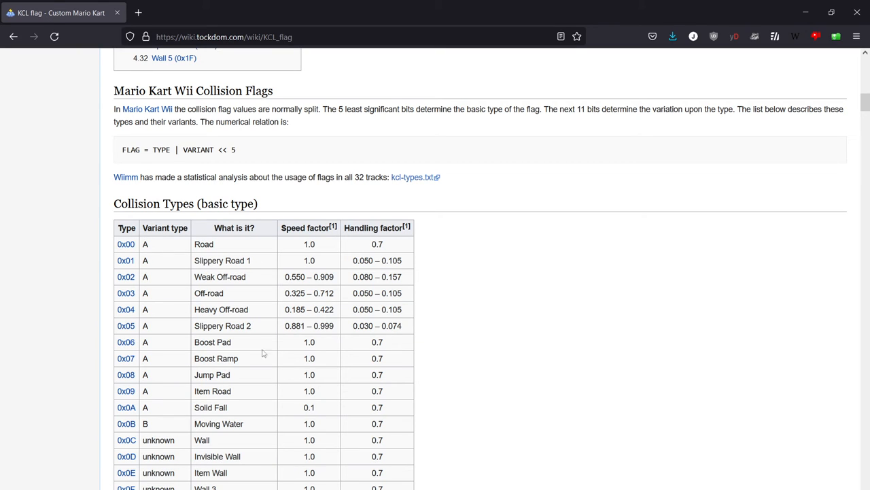
mouse_move(257, 264)
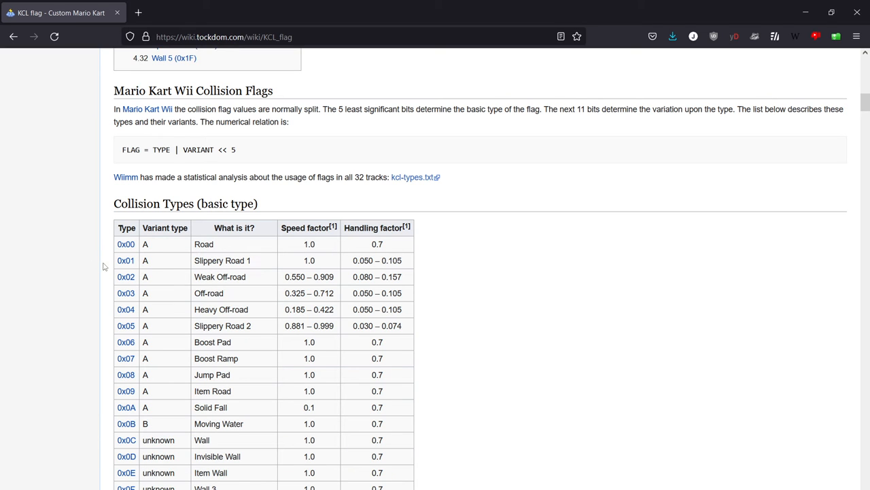
Jump from the Collision Types table to the Slippery Road 1 (0x01) section.
scroll("down", 3)
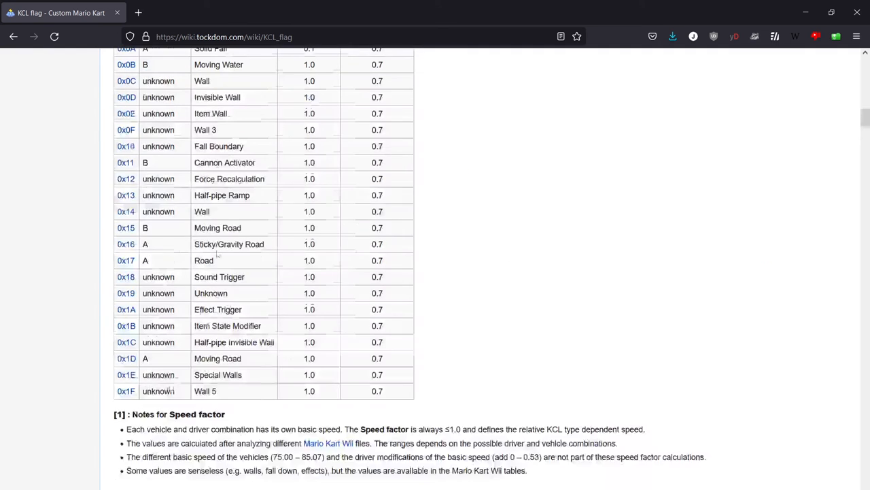
scroll("up", 3)
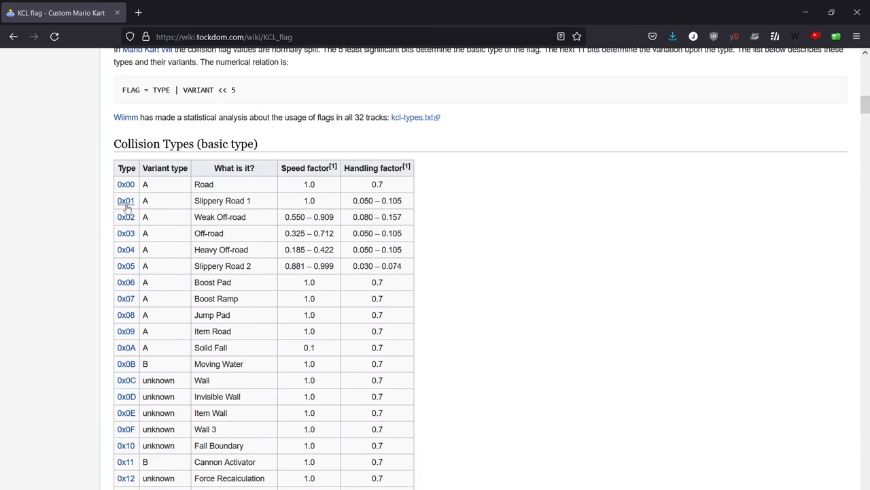
left_click(126, 200)
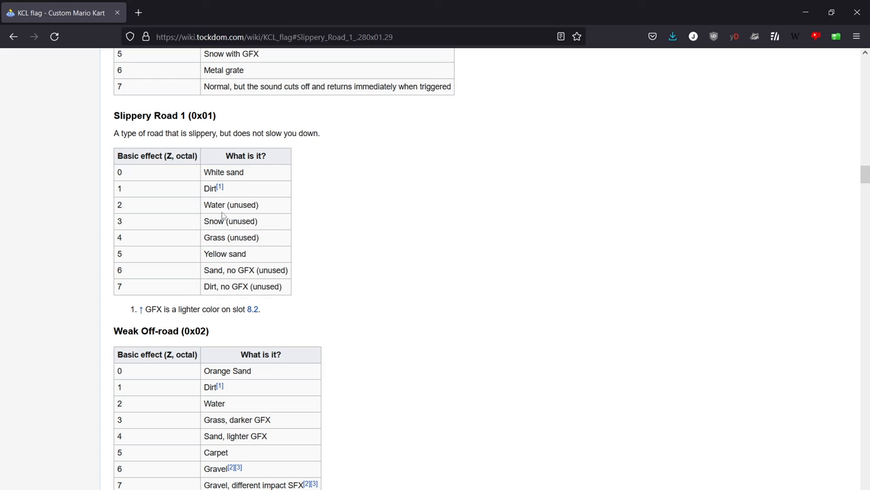
mouse_move(176, 368)
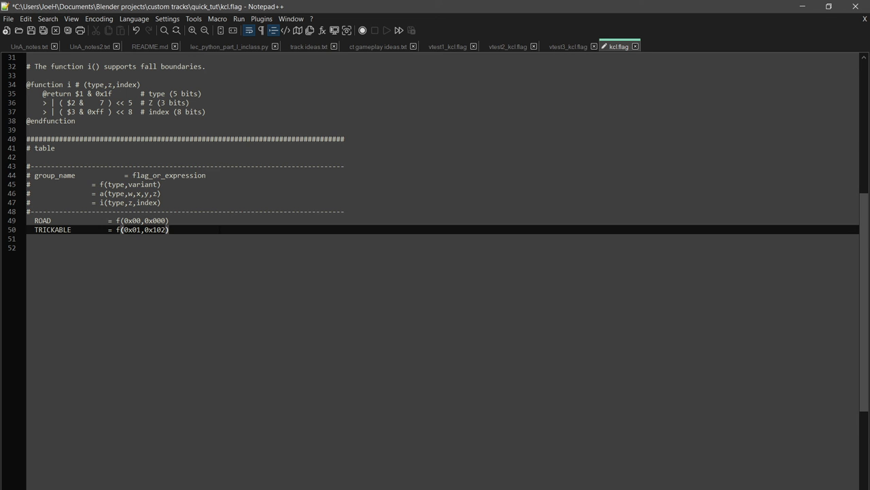
mouse_move(261, 196)
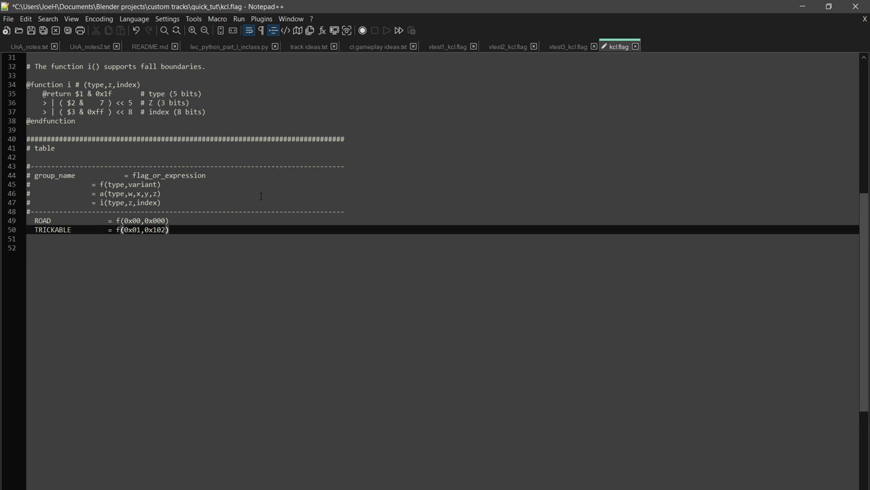